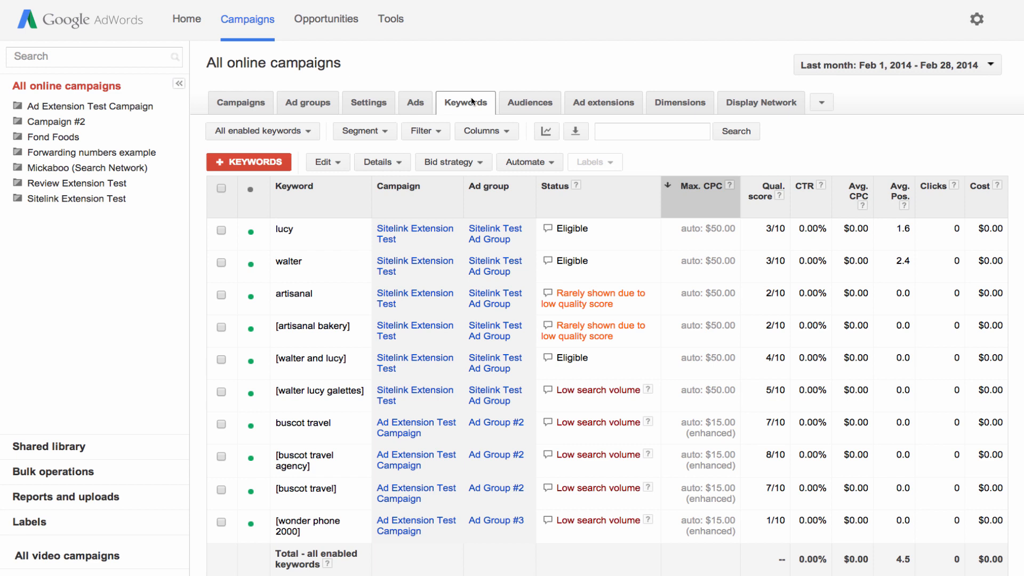
mouse_move(552, 94)
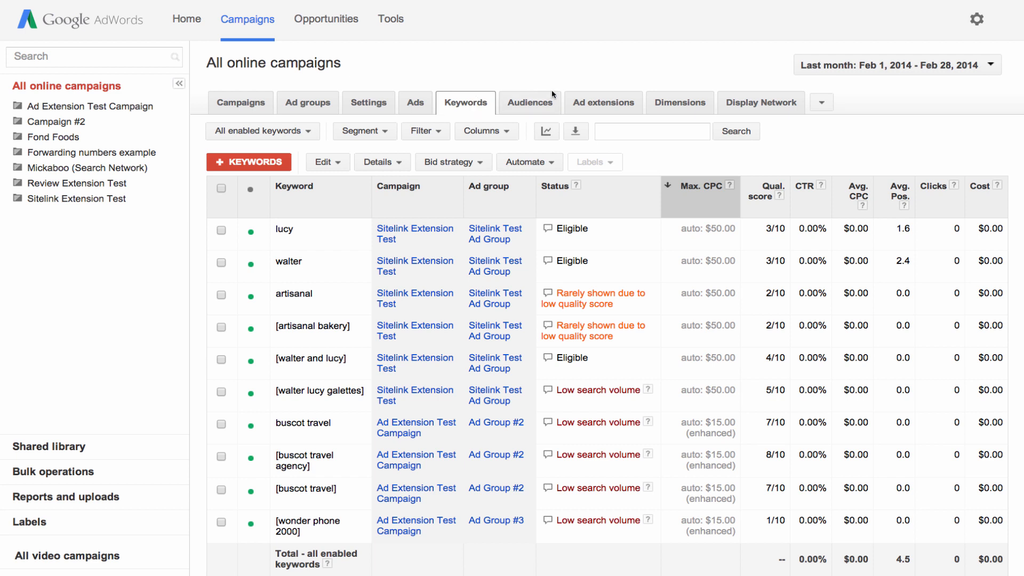
Sort the all-campaigns keyword list by Clicks, highest first
left_click(895, 65)
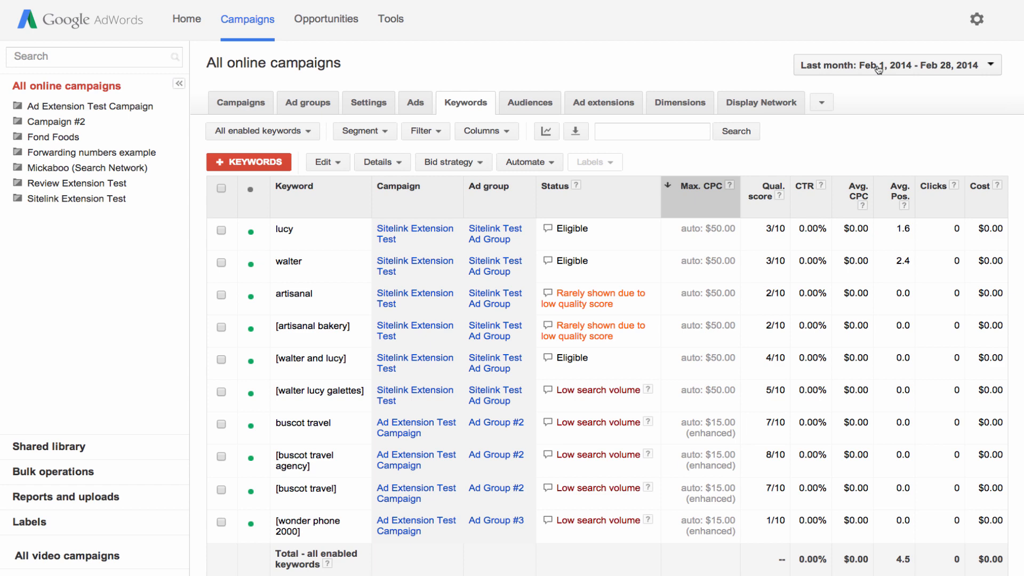
mouse_move(910, 137)
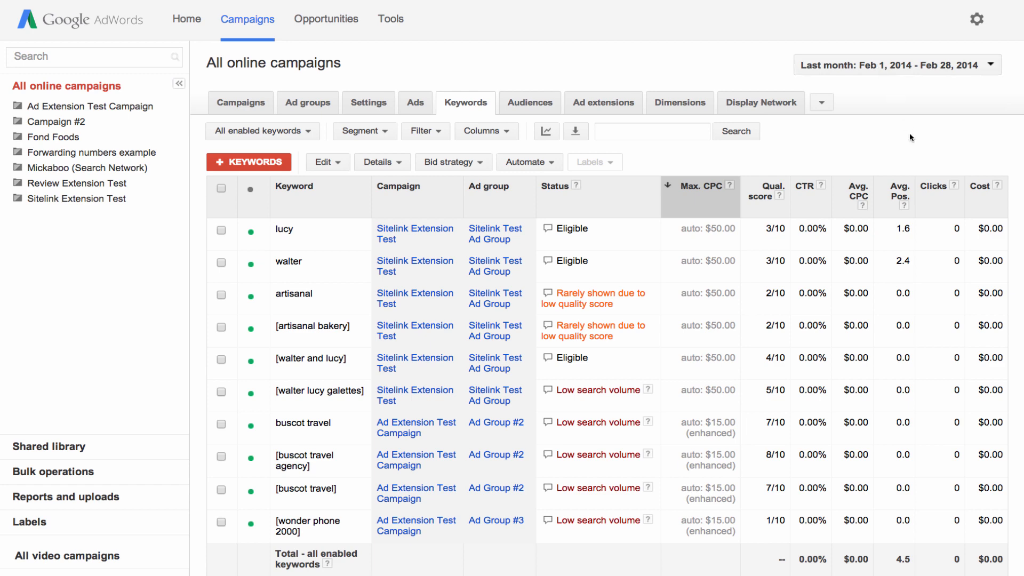
left_click(934, 186)
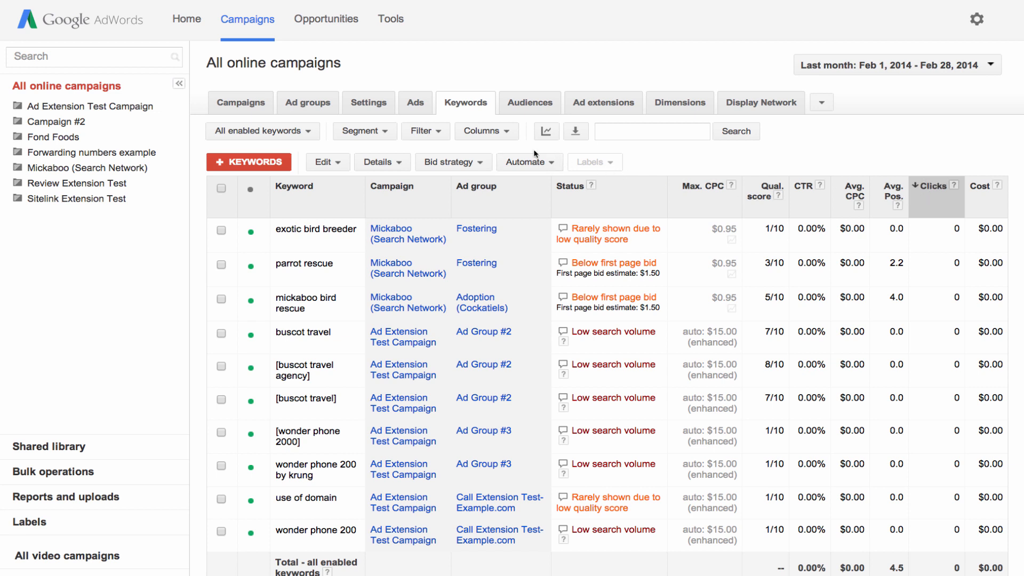
Add Est. first page bid and Est. top page bid columns, save the column set, and apply
left_click(486, 131)
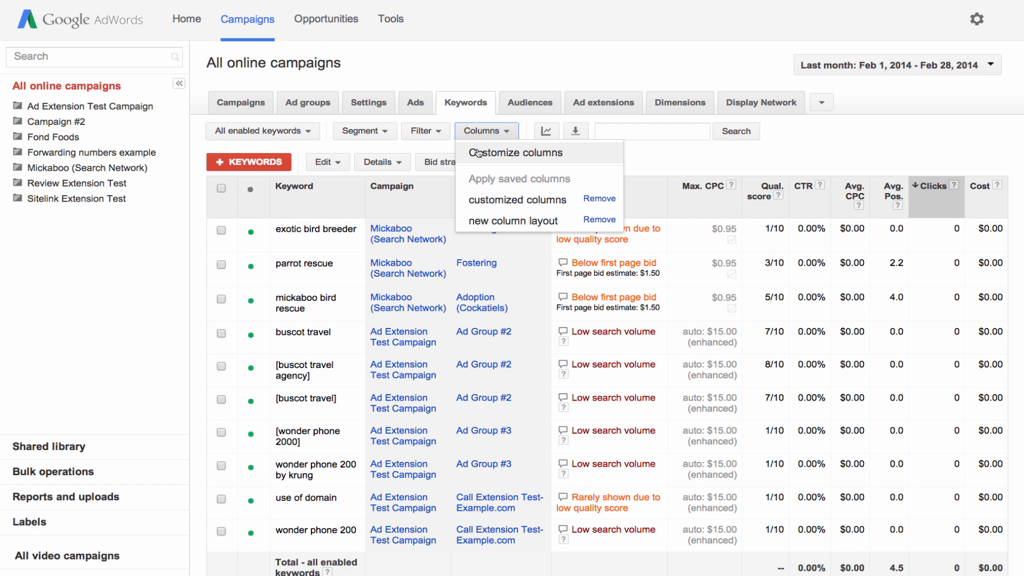
left_click(515, 152)
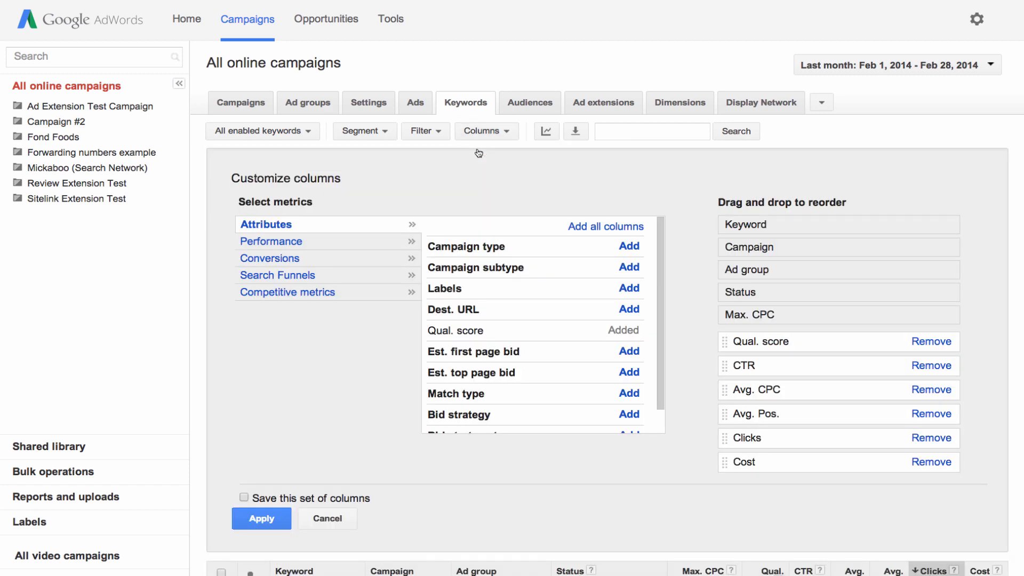
mouse_move(366, 189)
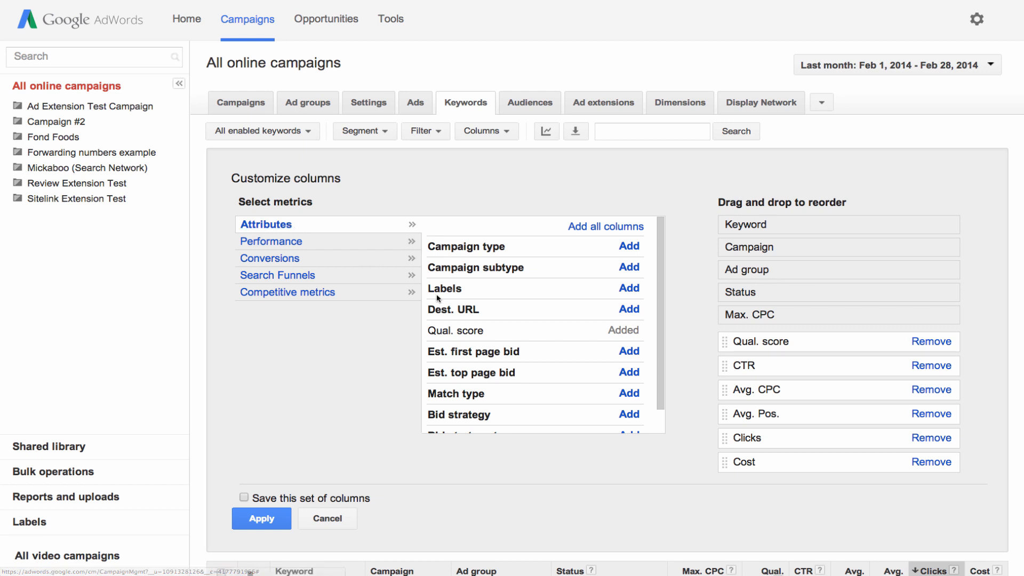
left_click(628, 351)
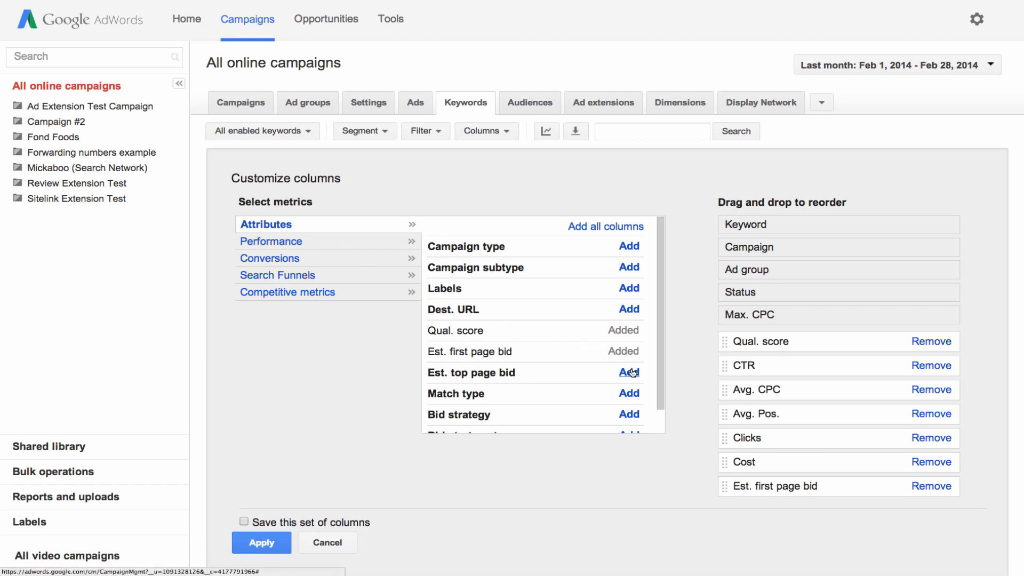
left_click(627, 372)
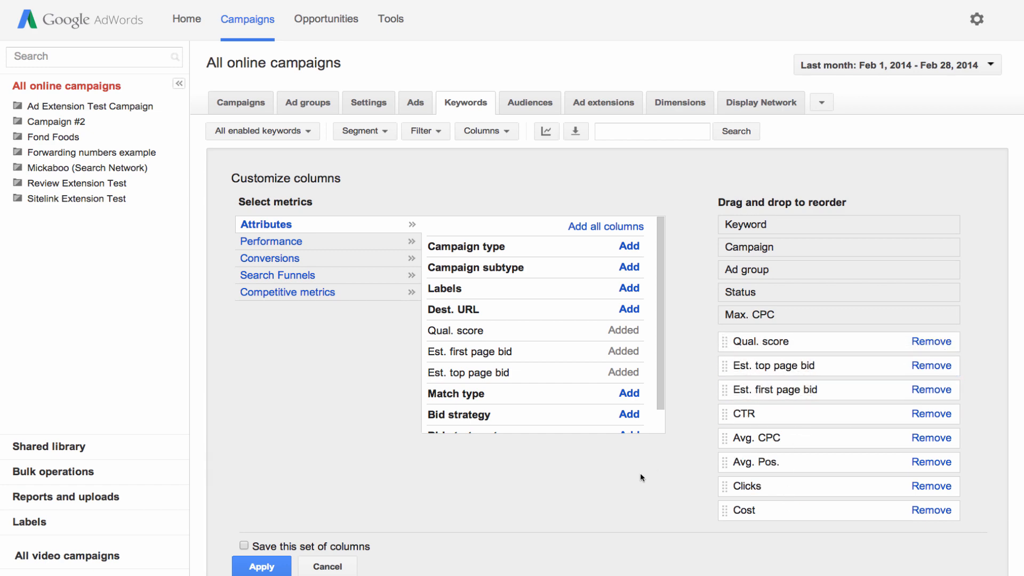
left_click(244, 445)
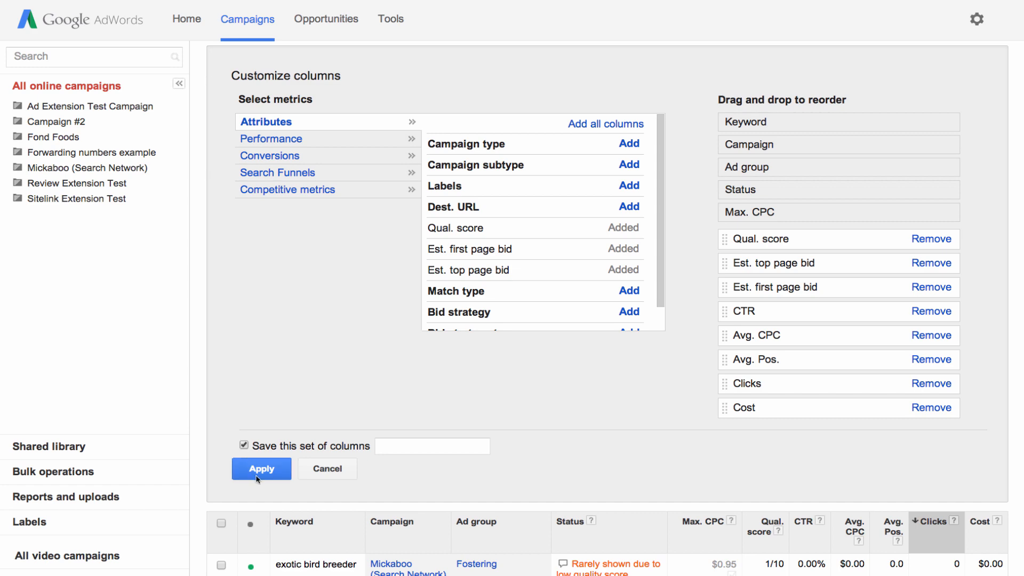
left_click(262, 473)
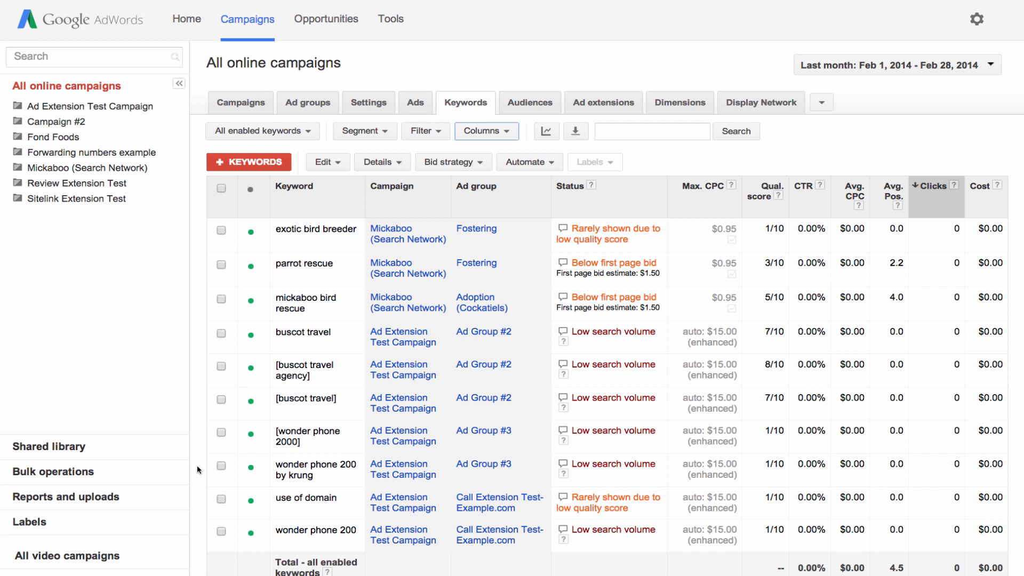
double_click(305, 301)
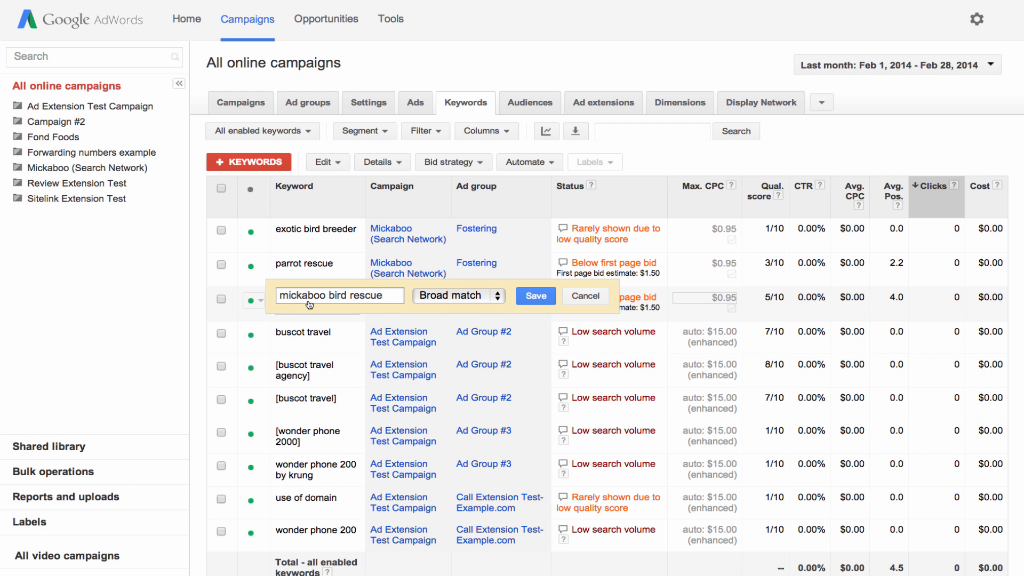
left_click(535, 296)
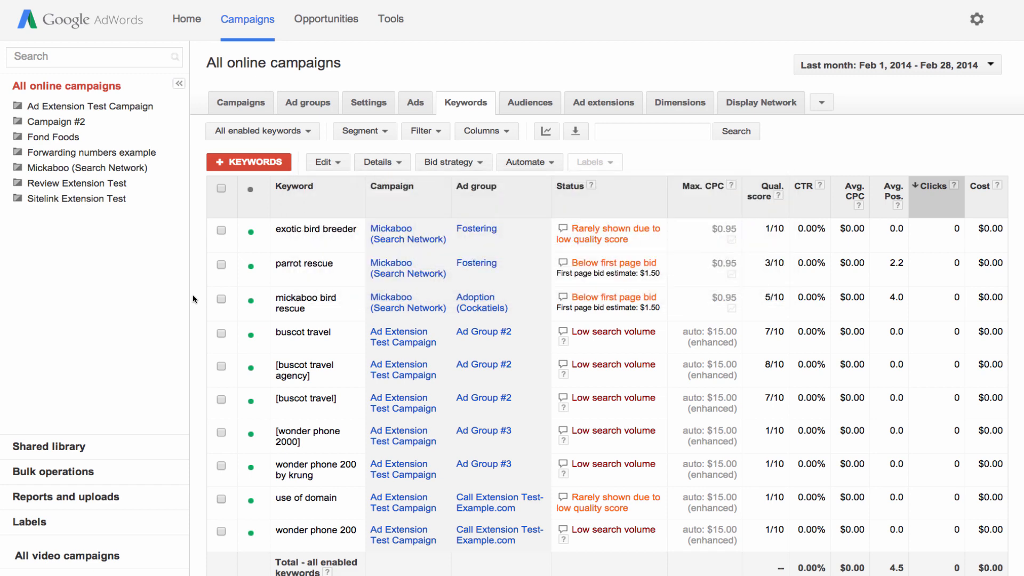
left_click(221, 265)
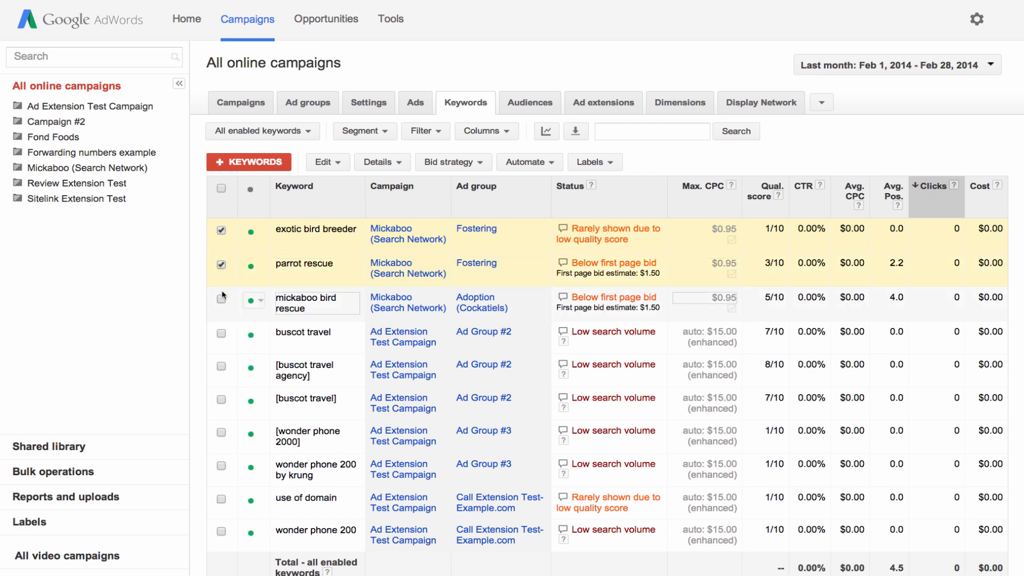
left_click(220, 301)
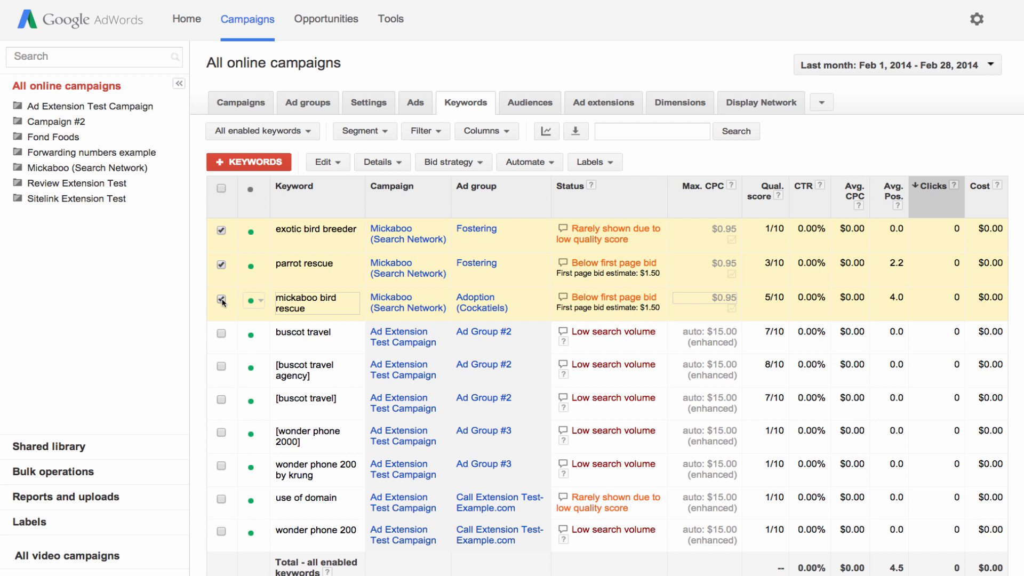
left_click(324, 162)
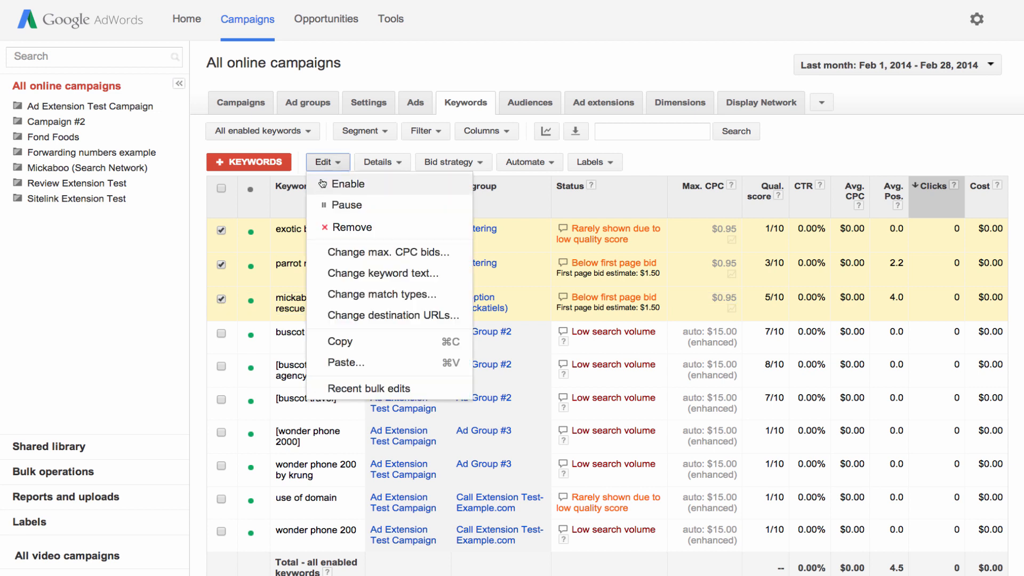
mouse_move(327, 208)
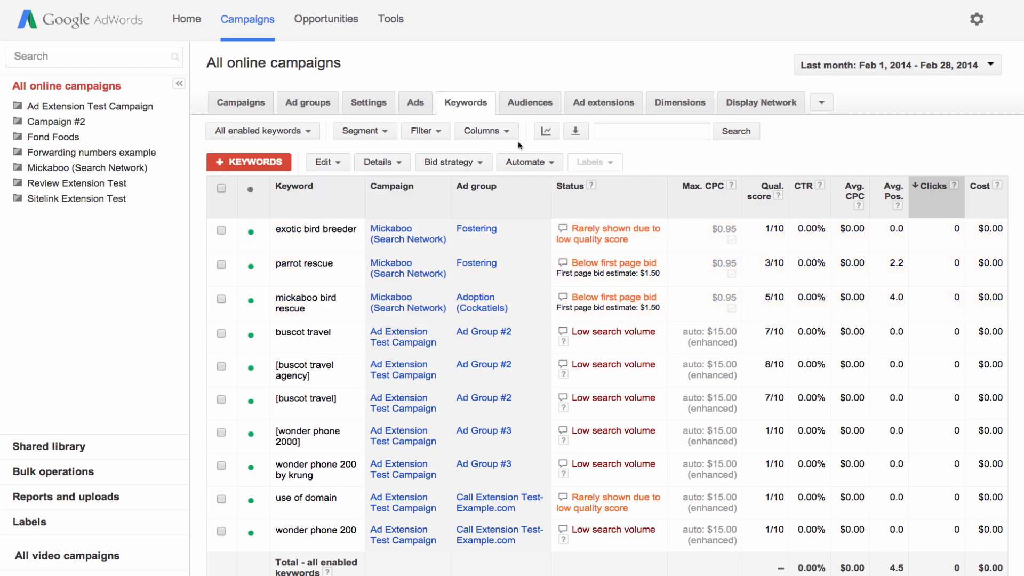
left_click(546, 131)
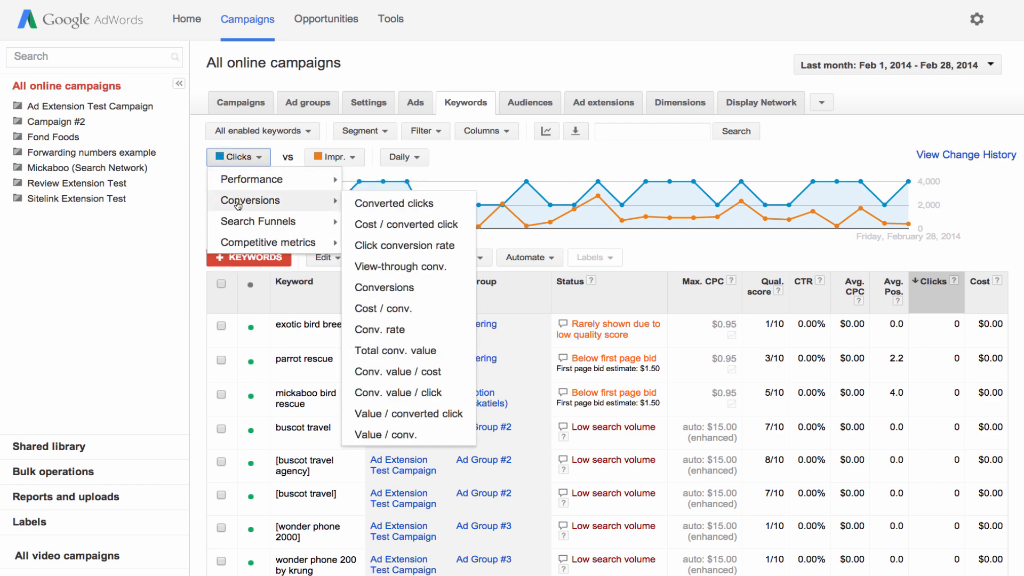
mouse_move(268, 242)
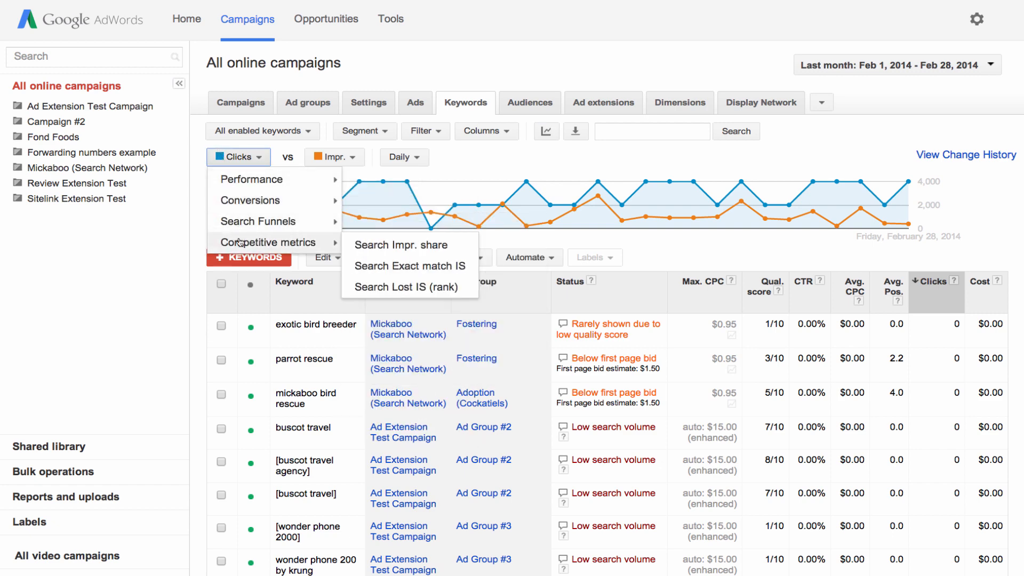
left_click(334, 157)
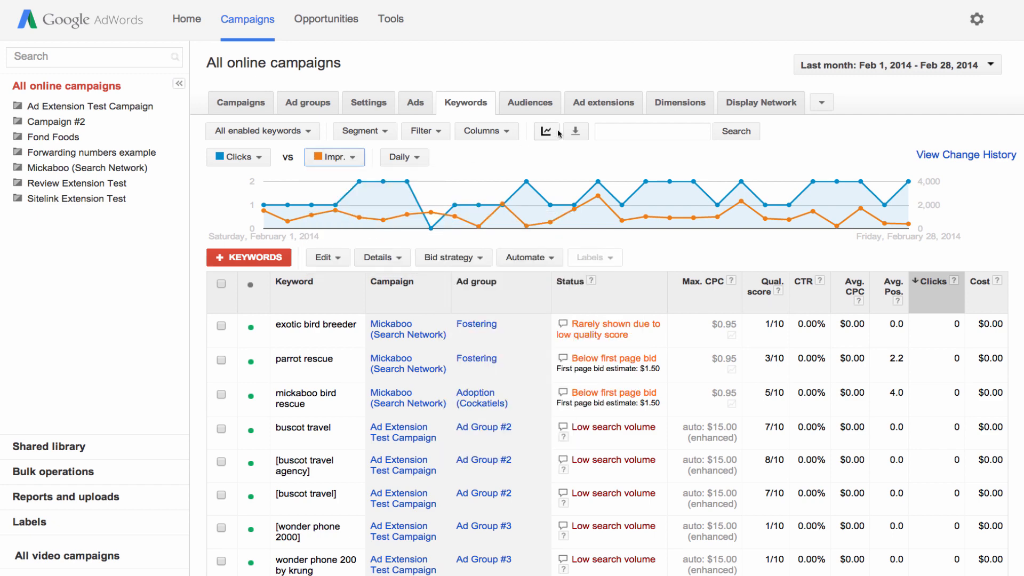
left_click(547, 131)
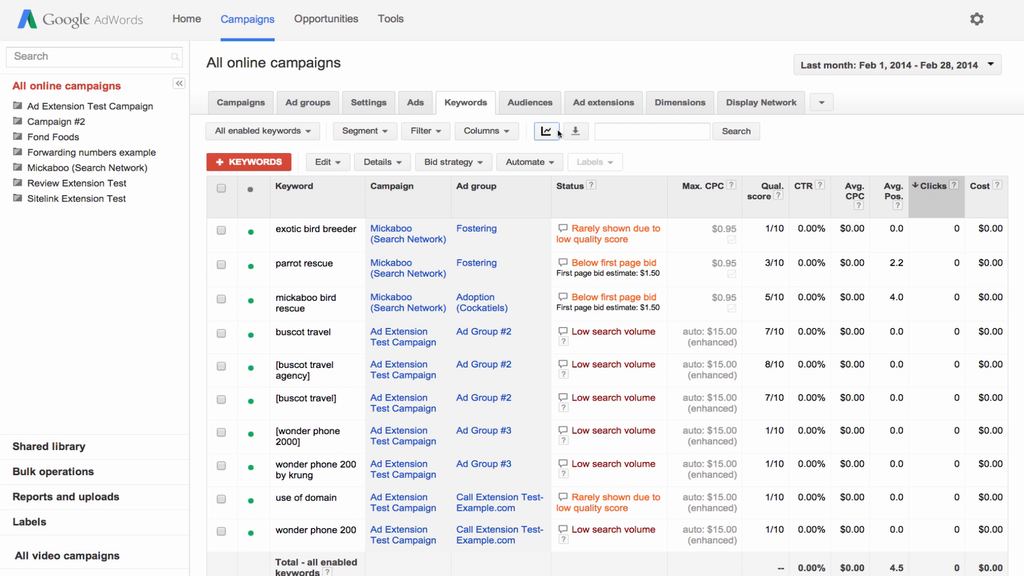
mouse_move(431, 132)
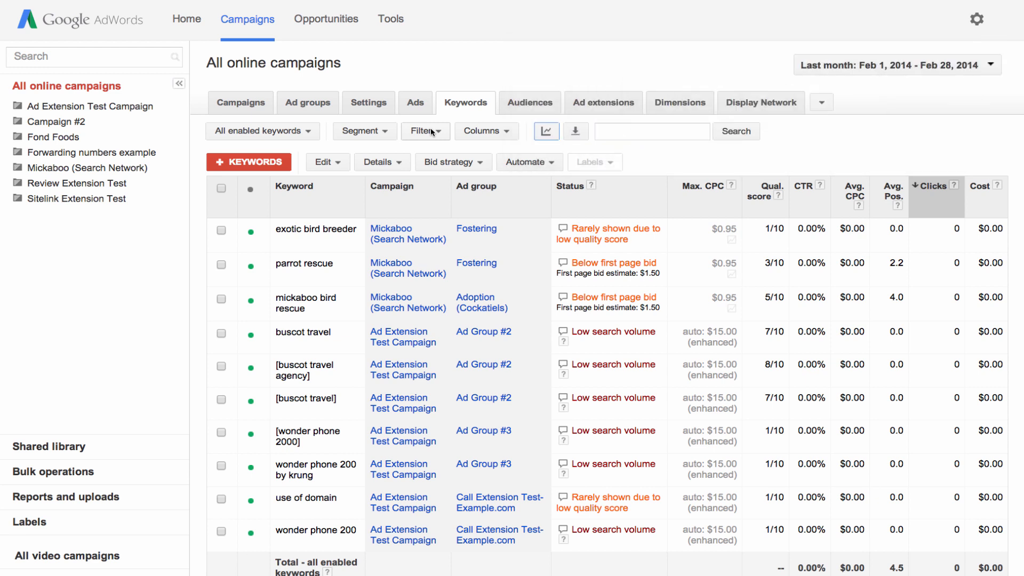
left_click(425, 132)
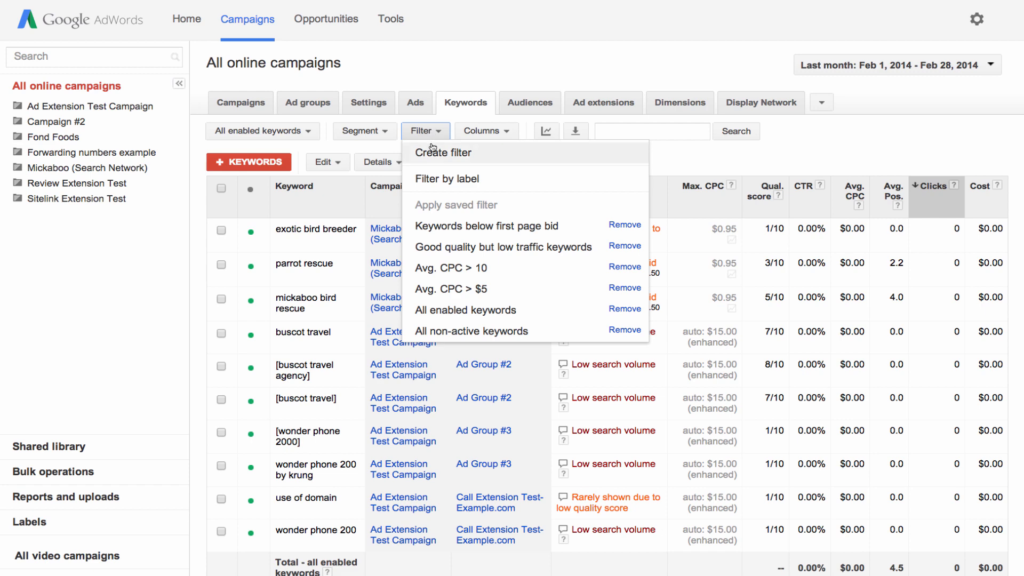
left_click(444, 152)
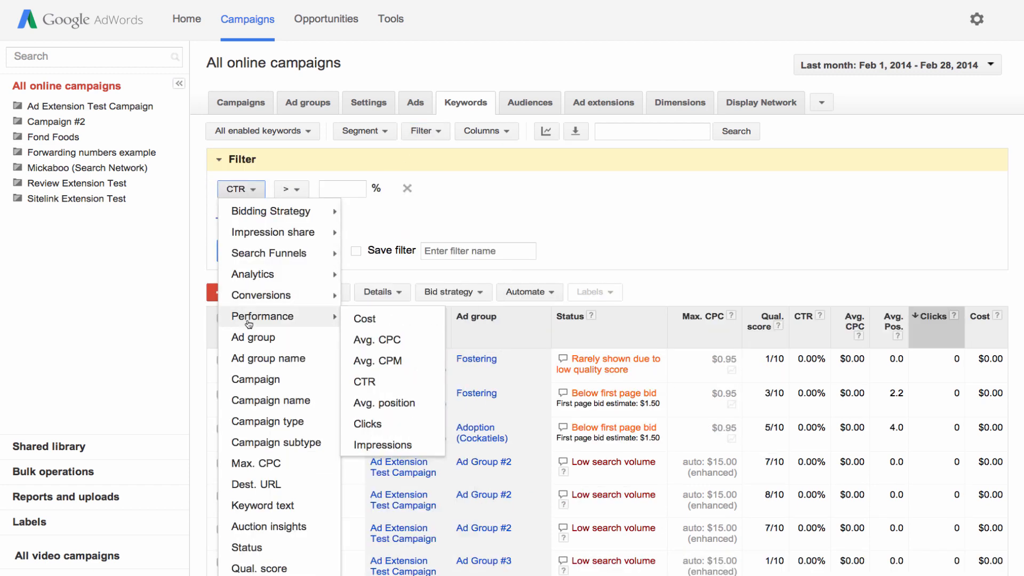
left_click(377, 339)
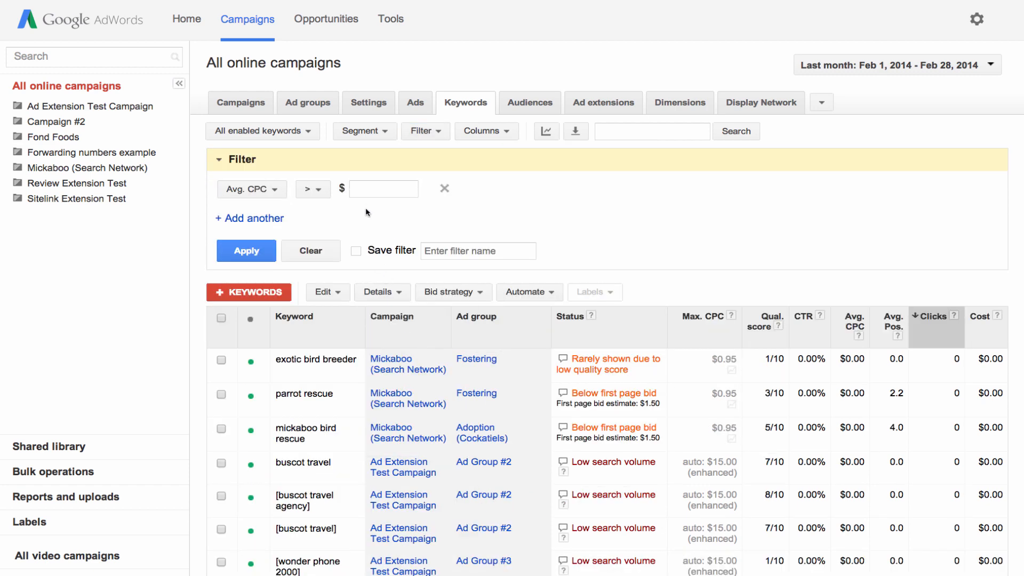
type("10")
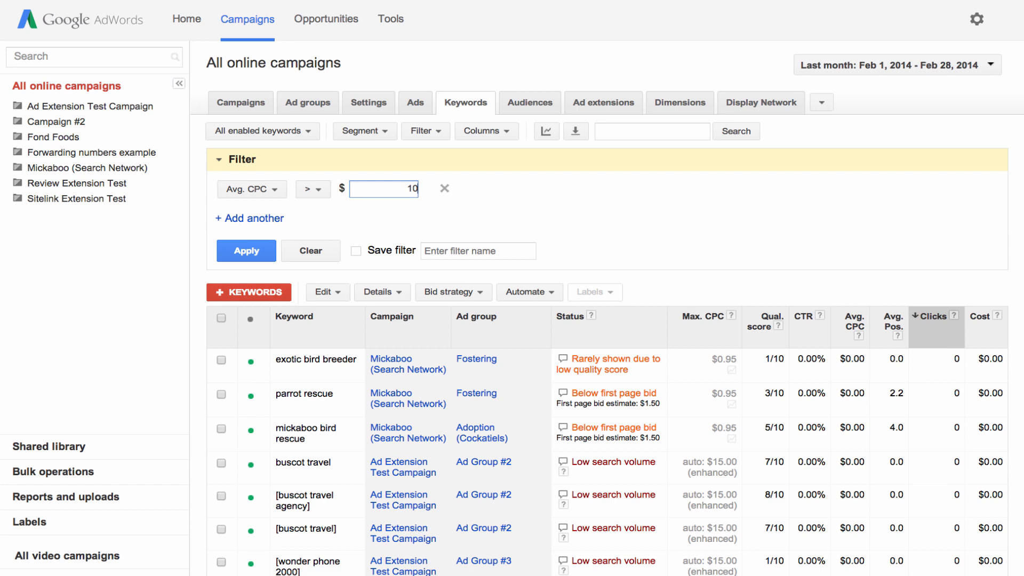
mouse_move(443, 189)
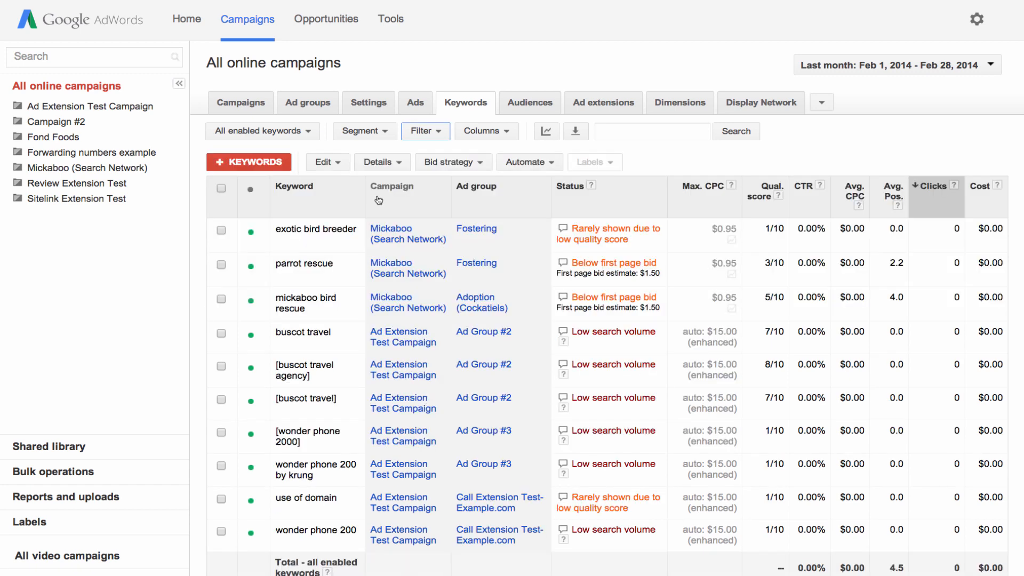
mouse_move(373, 139)
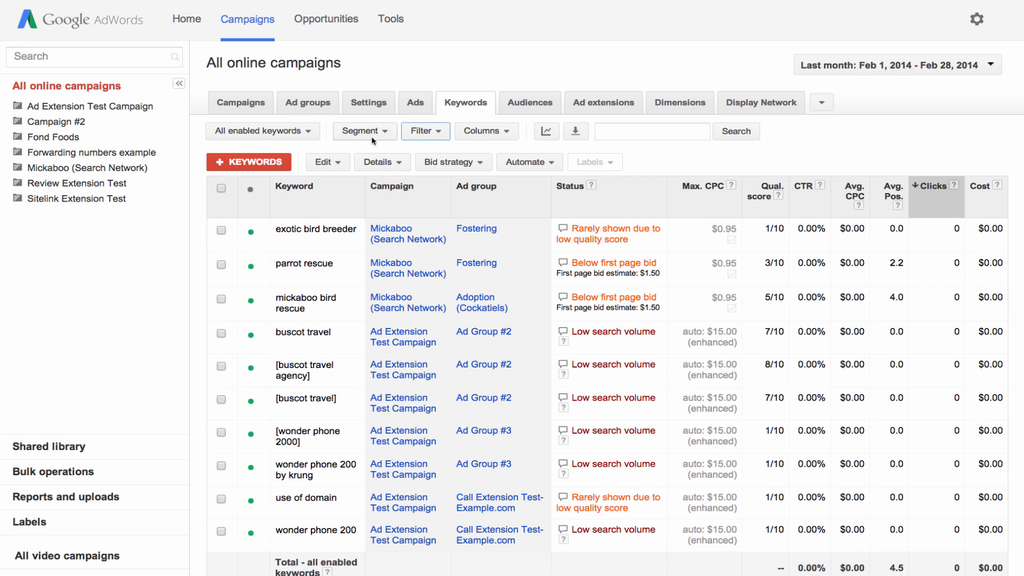
Segment keyword statistics by Device and open the Download and schedule report panel
left_click(364, 131)
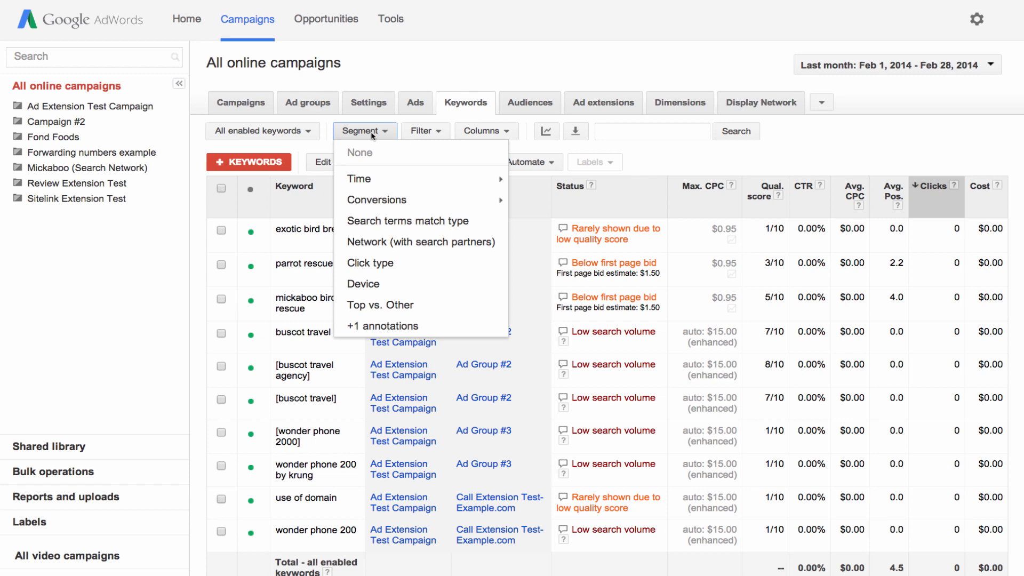
left_click(363, 284)
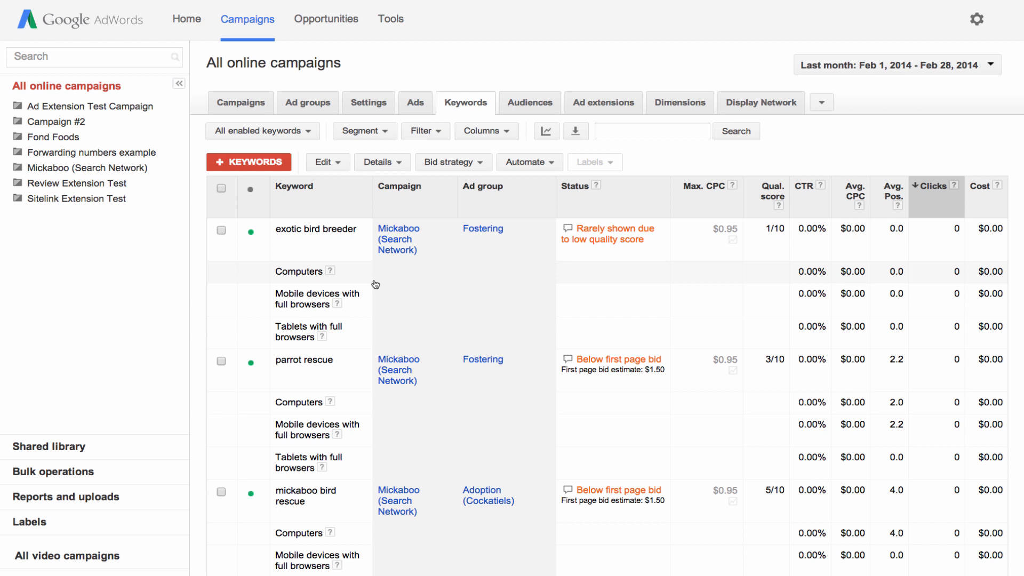
mouse_move(375, 285)
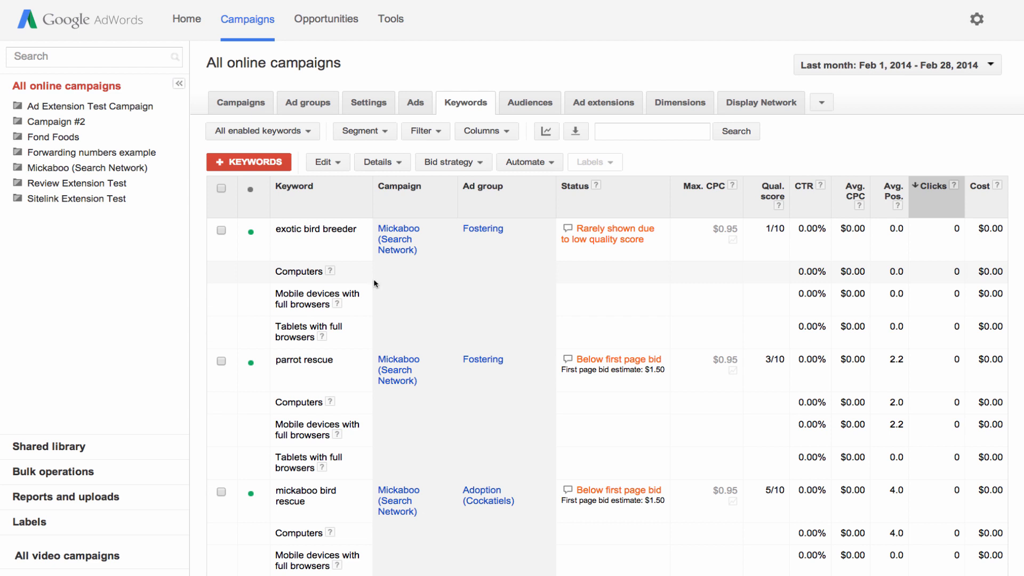
left_click(575, 131)
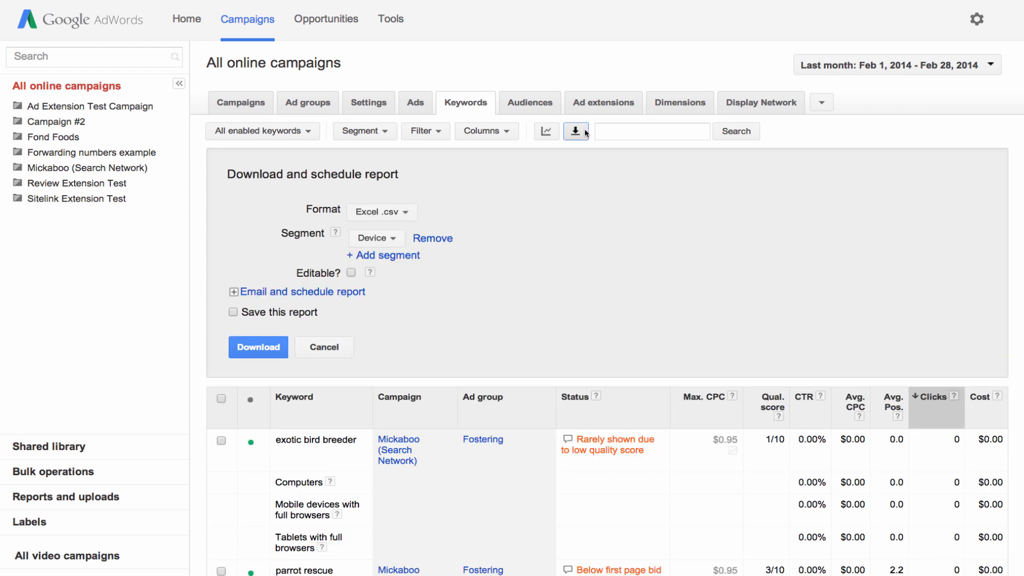